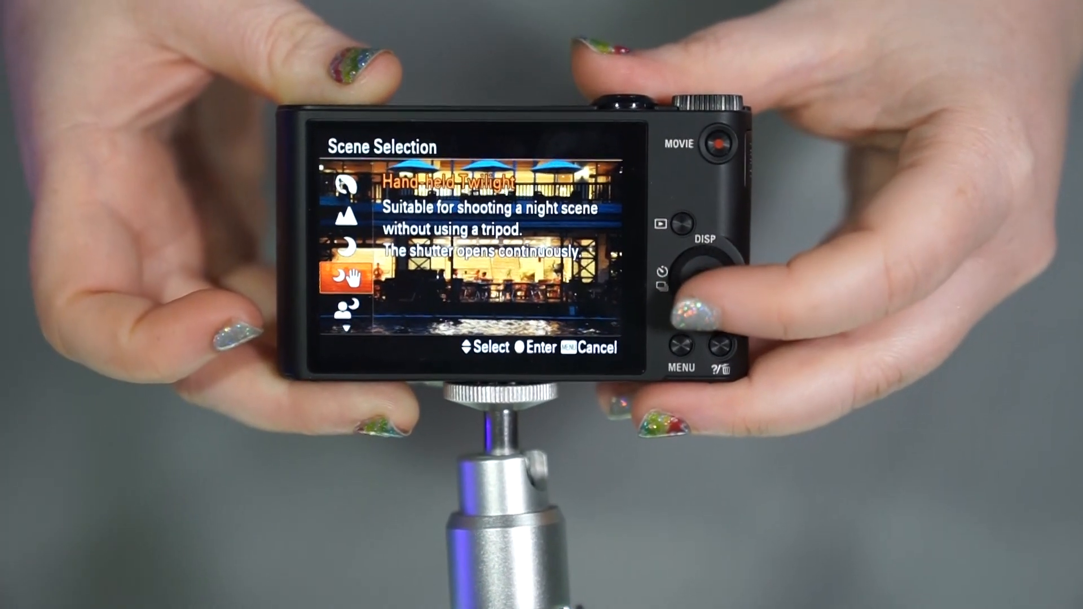
# - Step down through the camera's shooting settings in the menu list
pyautogui.click(704, 276)
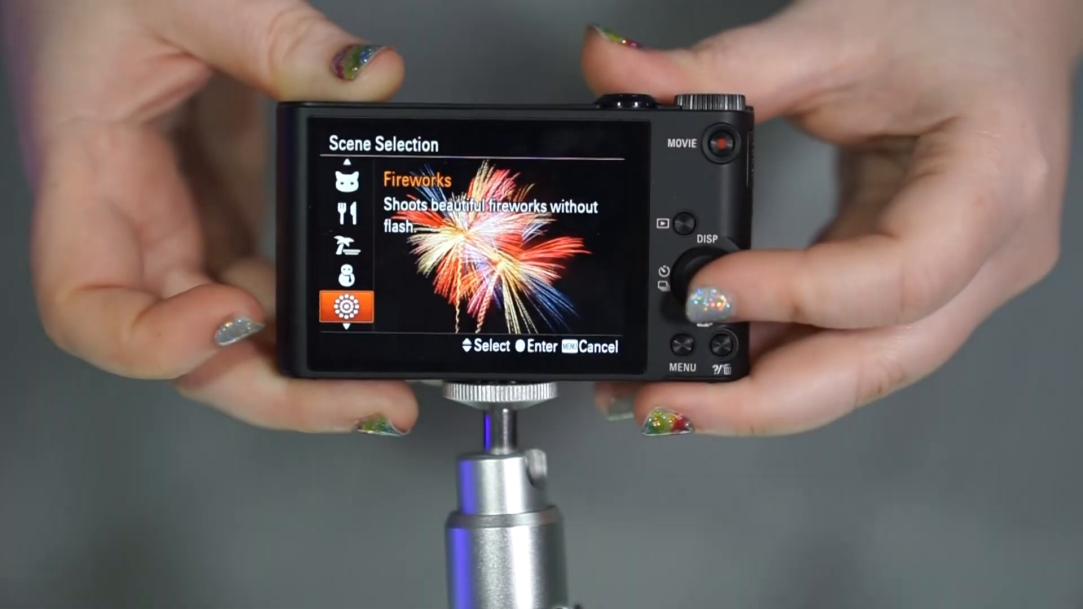
pyautogui.click(703, 270)
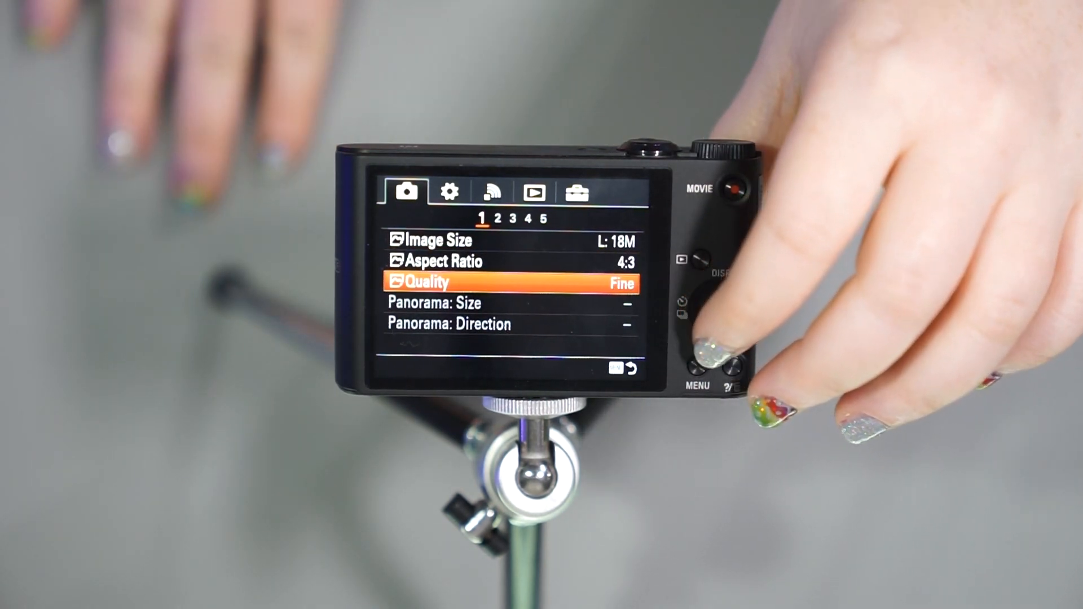
pyautogui.press('down')
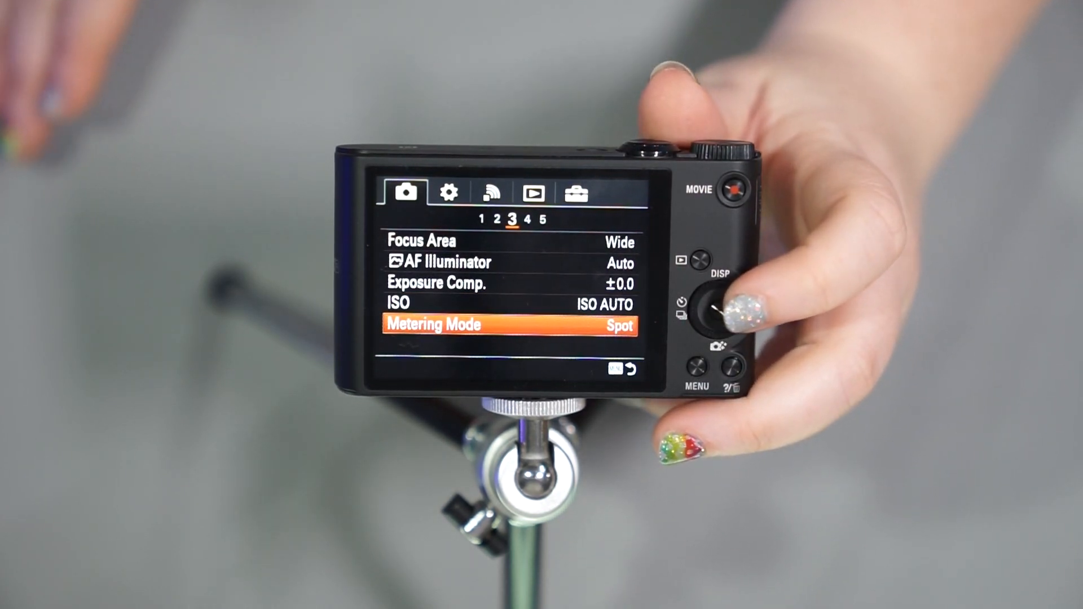
pyautogui.click(715, 300)
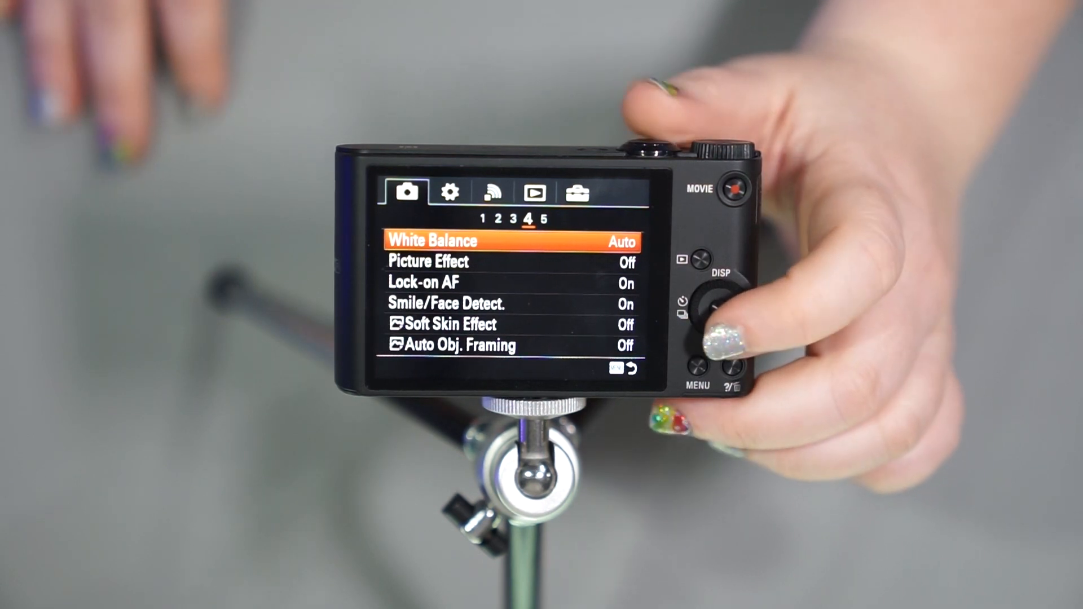
pyautogui.click(723, 297)
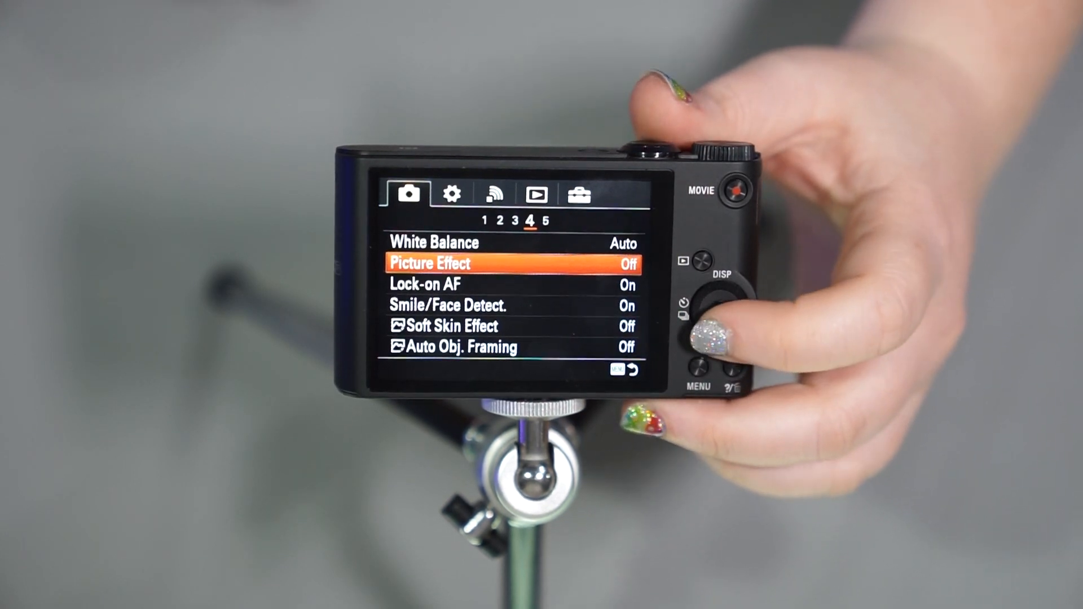
pyautogui.click(717, 324)
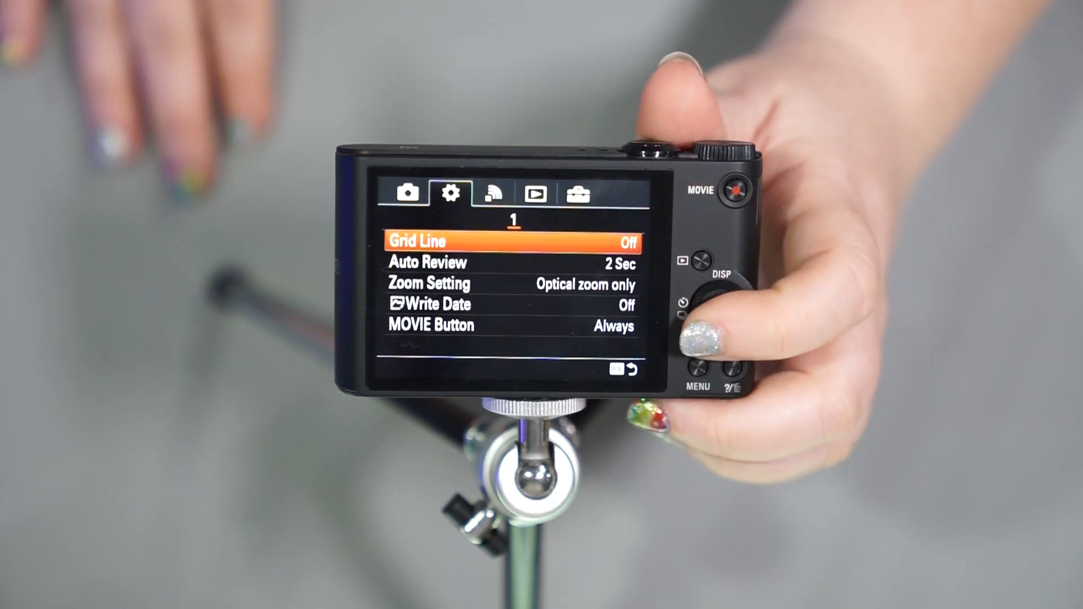
# - Reach Send to Smartphone, Send to Computer and View on TV on Wireless page 1
pyautogui.click(719, 306)
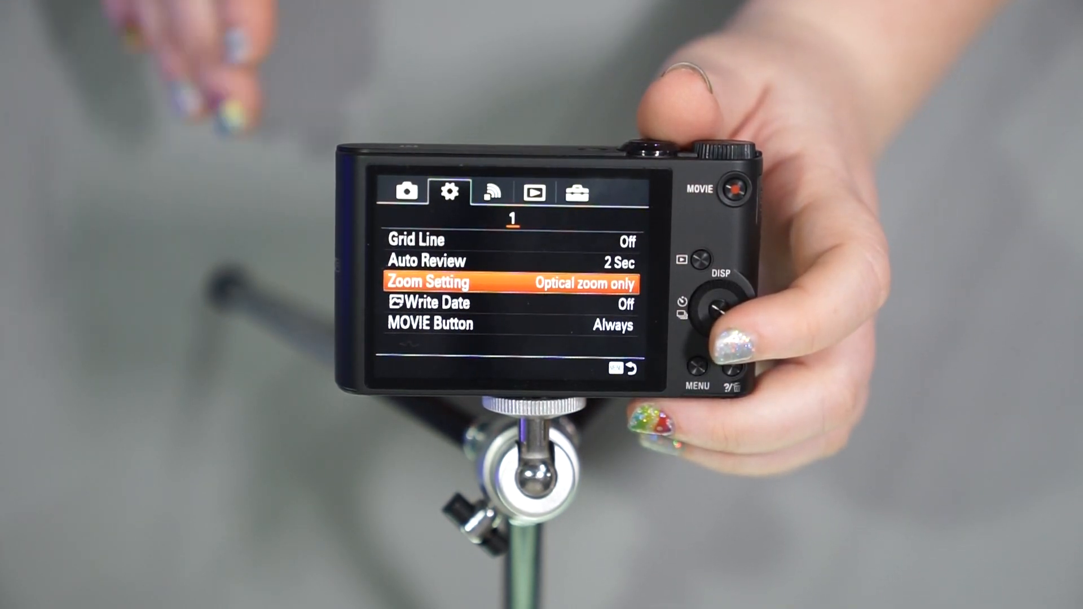
pyautogui.click(696, 303)
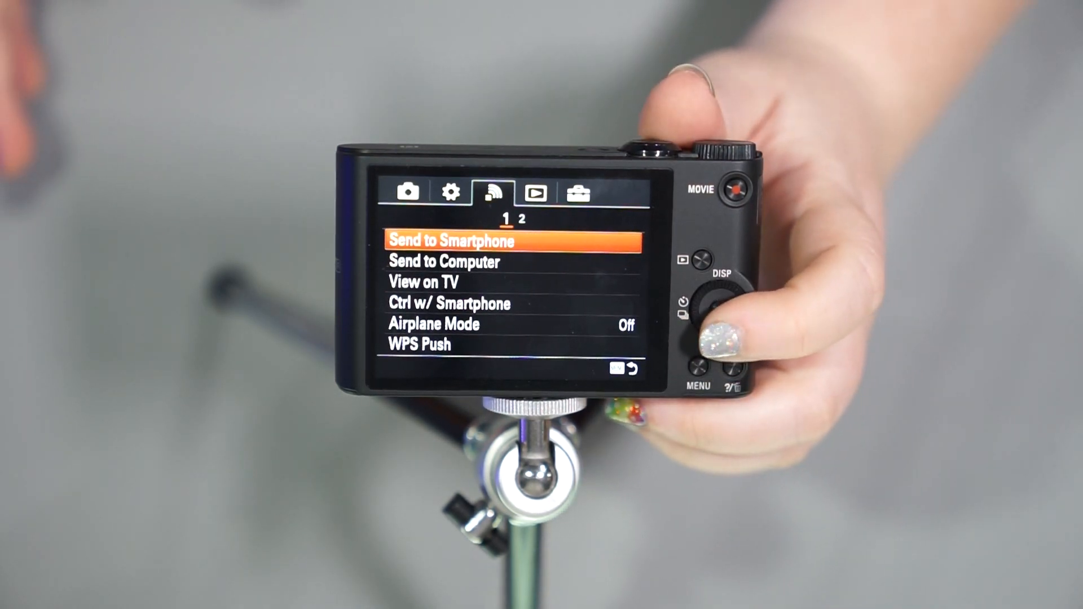
pyautogui.press('Down')
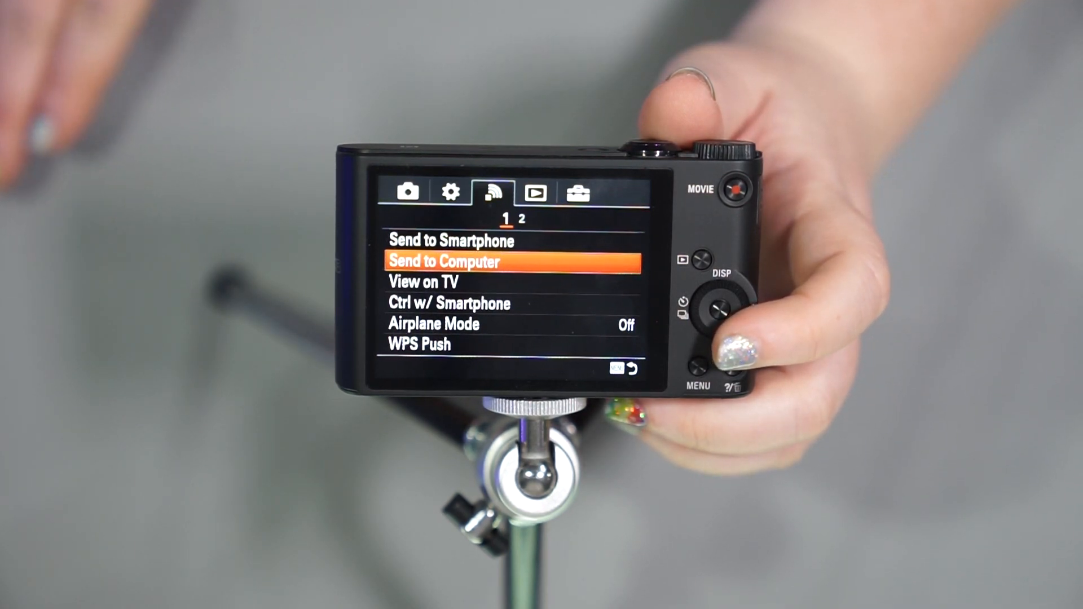
pyautogui.click(719, 297)
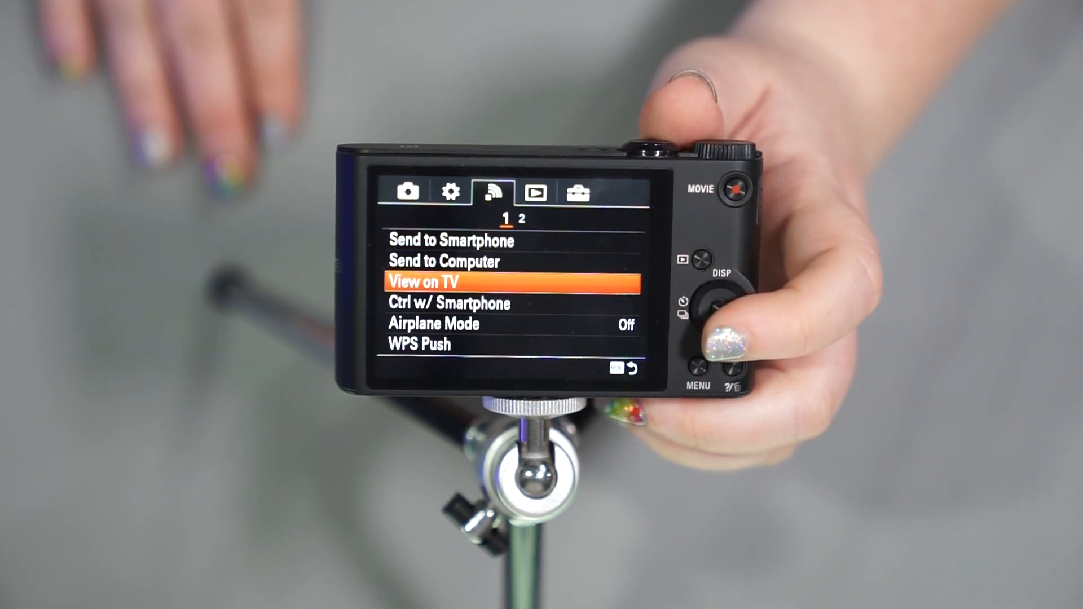
pyautogui.click(721, 297)
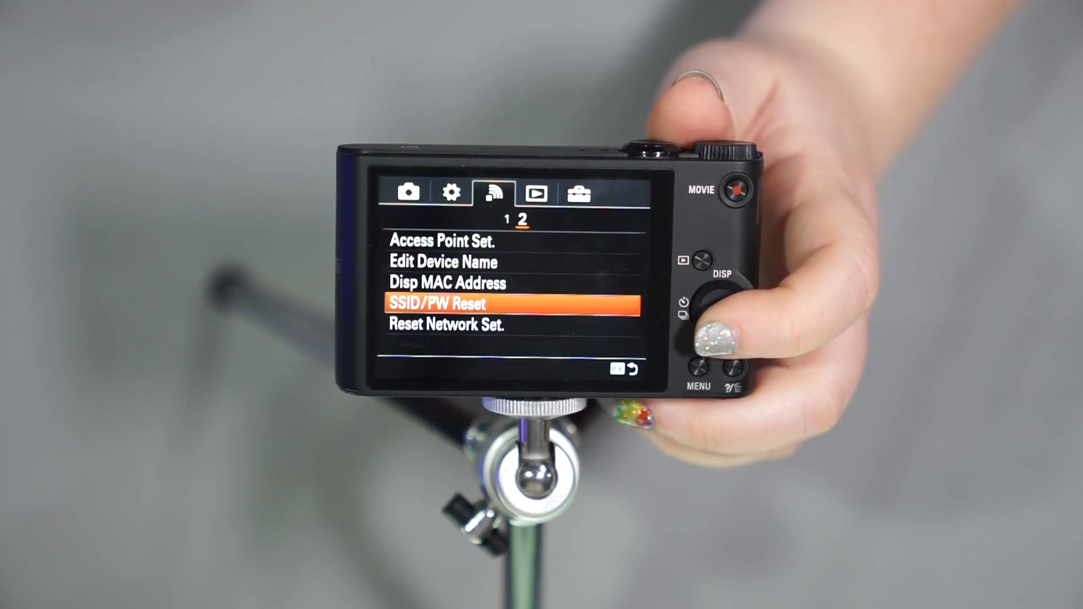
# - Move down the second wireless page toward SSID/PW Reset
pyautogui.press('down')
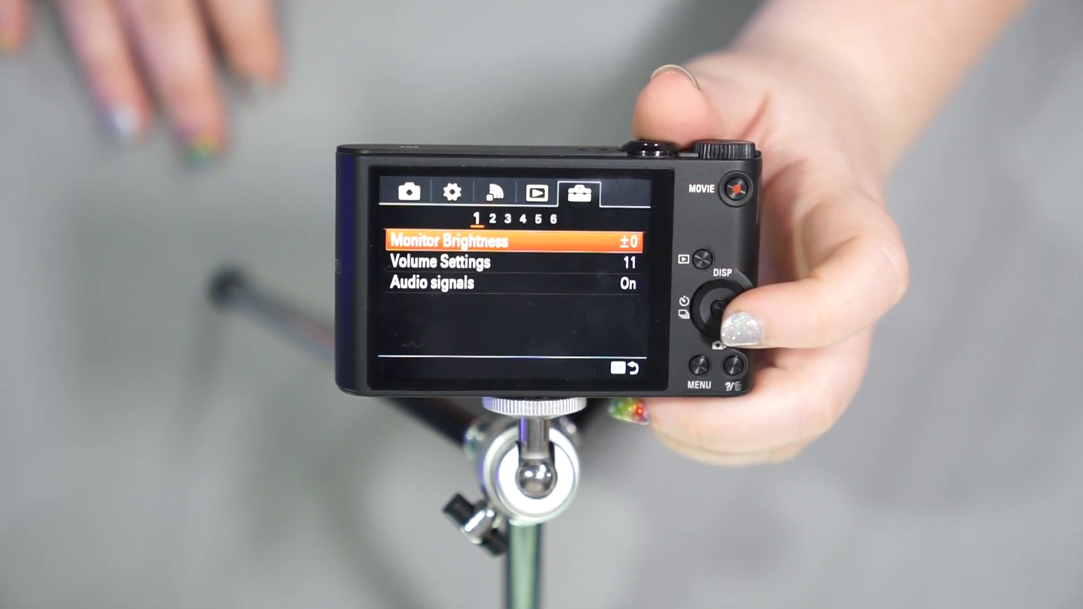
# - Page right in the toolbox to reach Language, Date/Time Setup and Area Setting
pyautogui.click(752, 298)
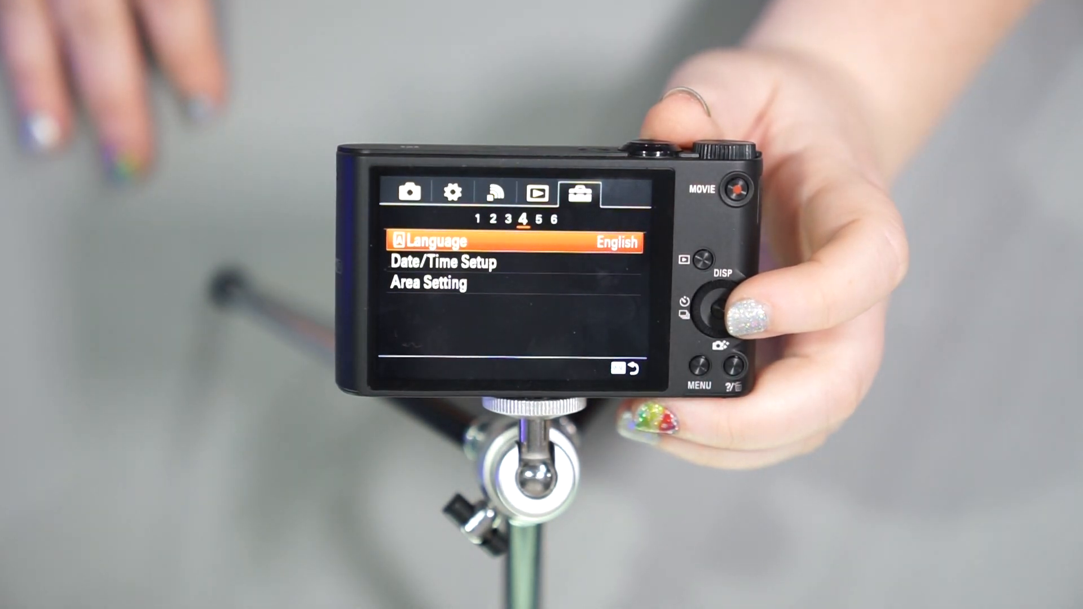
# - Advance to toolbox page 5 and move down from Format toward New Folder
pyautogui.click(752, 298)
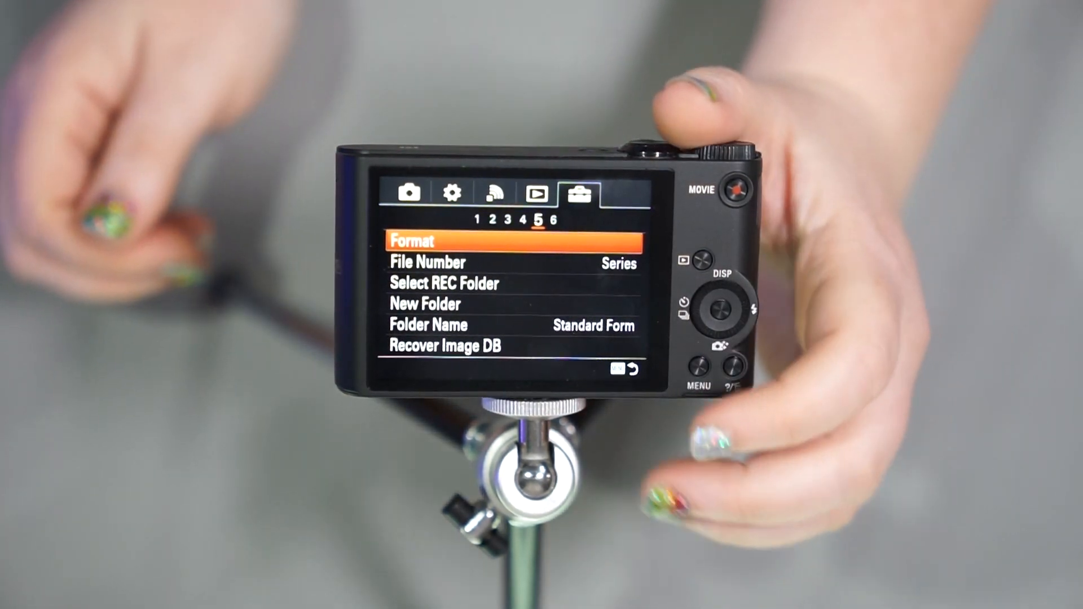
pyautogui.click(718, 306)
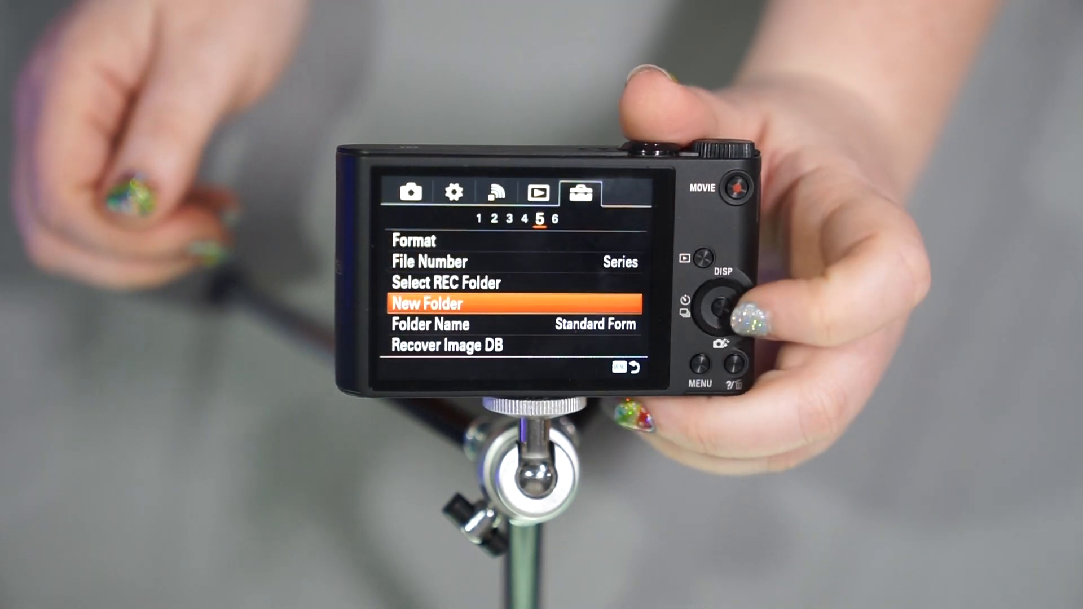